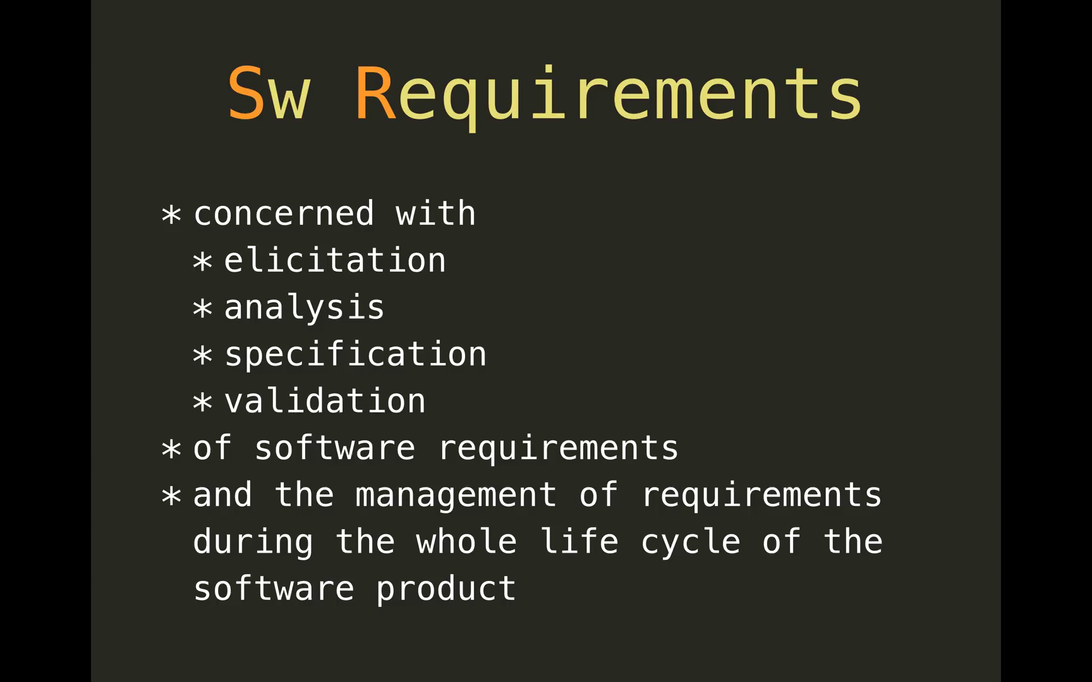
# - Advance from the Sw Requirements overview slide to the requirements elicitation slide
pyautogui.press('Right')
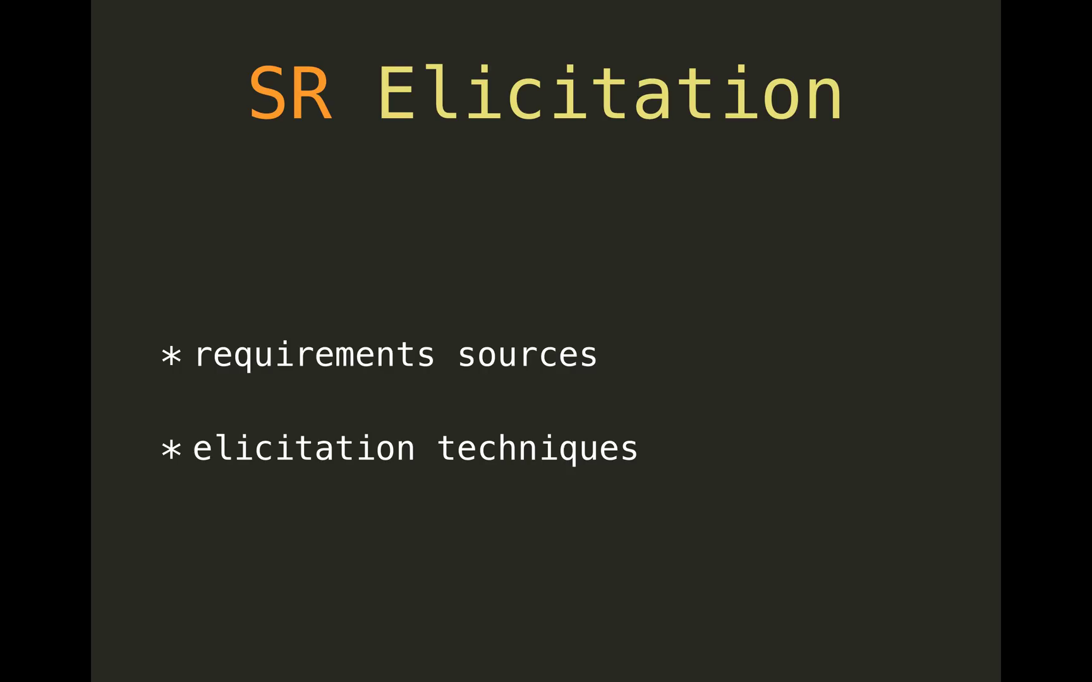
pyautogui.press('Right')
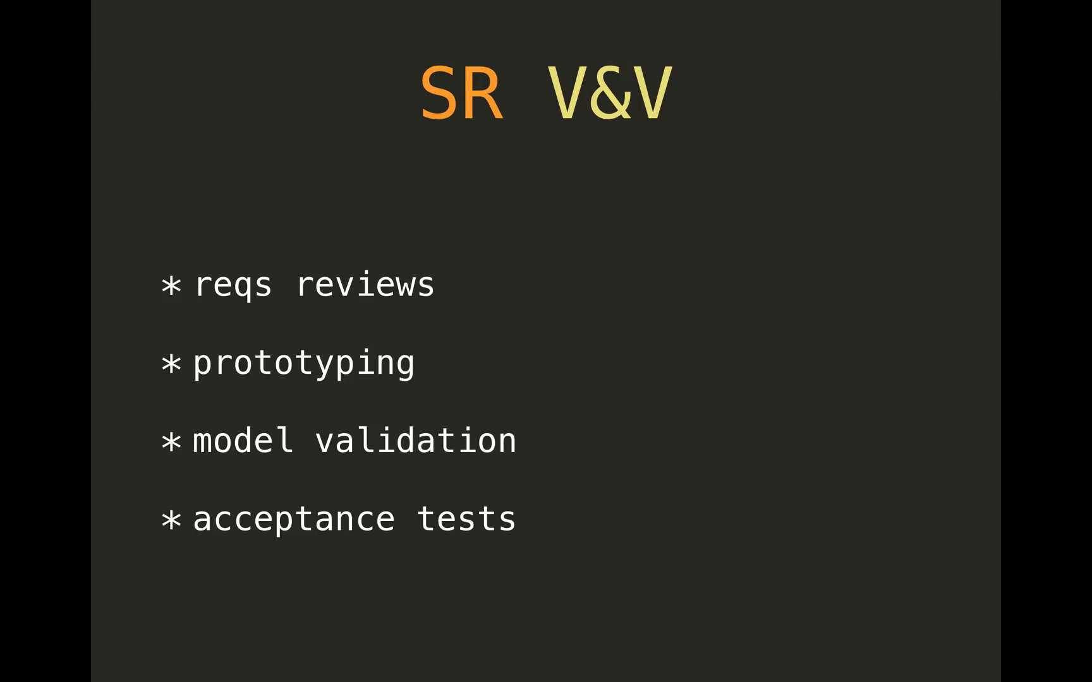
pyautogui.press('Right')
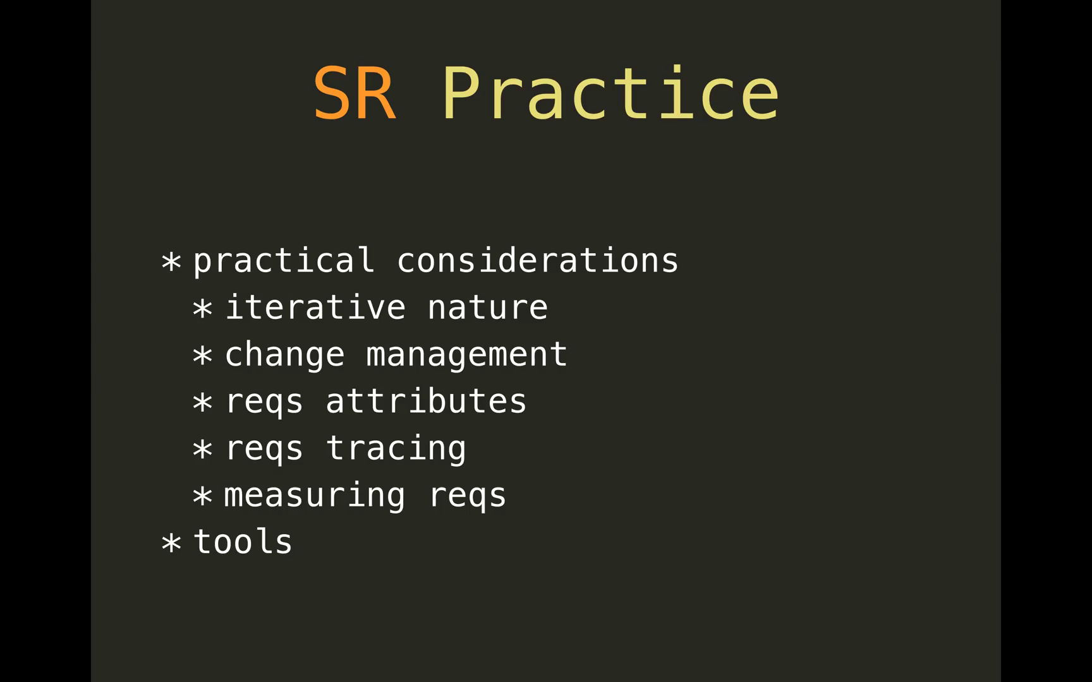